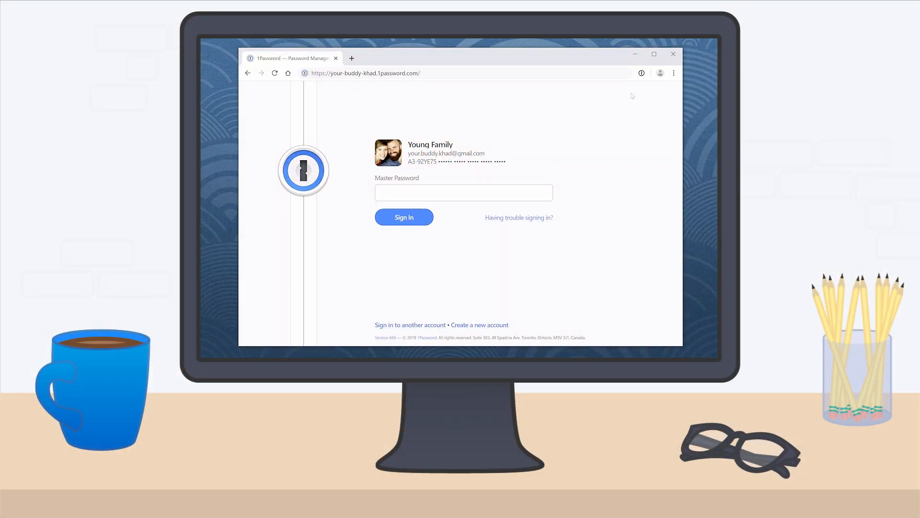
click(641, 72)
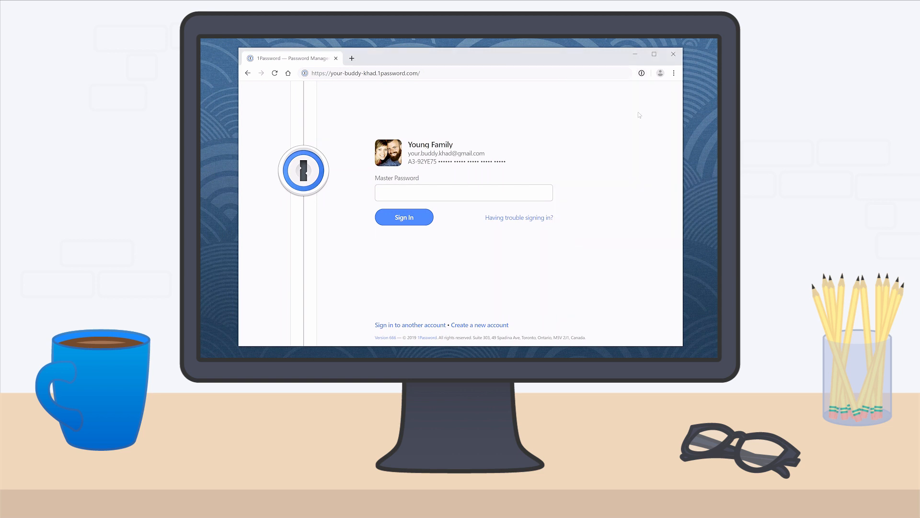
click(404, 216)
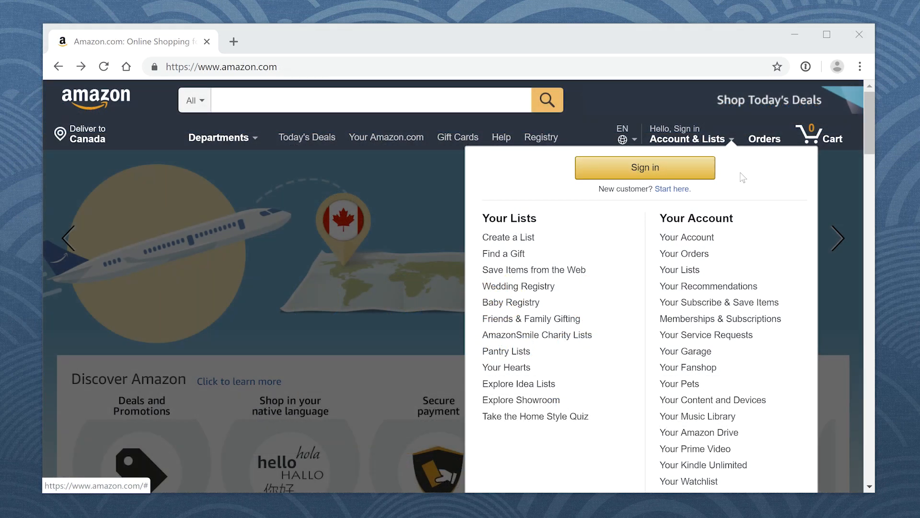
click(645, 168)
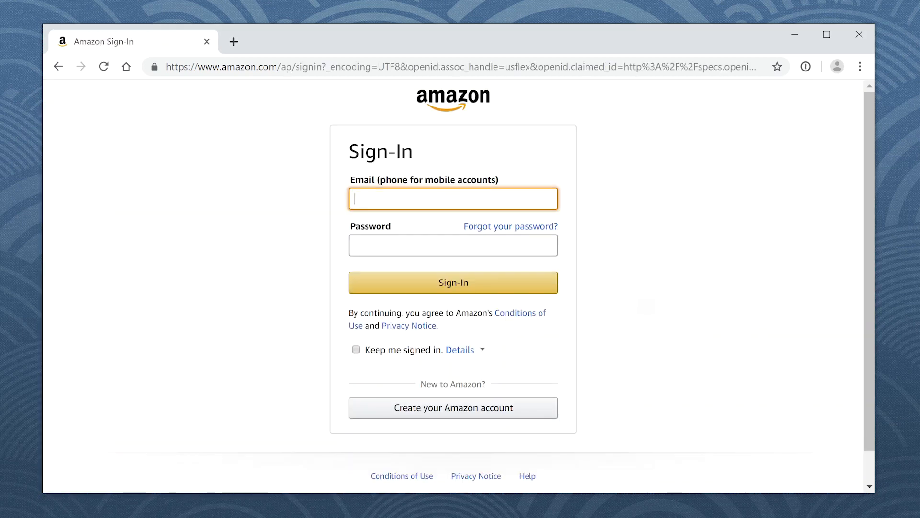
text(your.buddy.k)
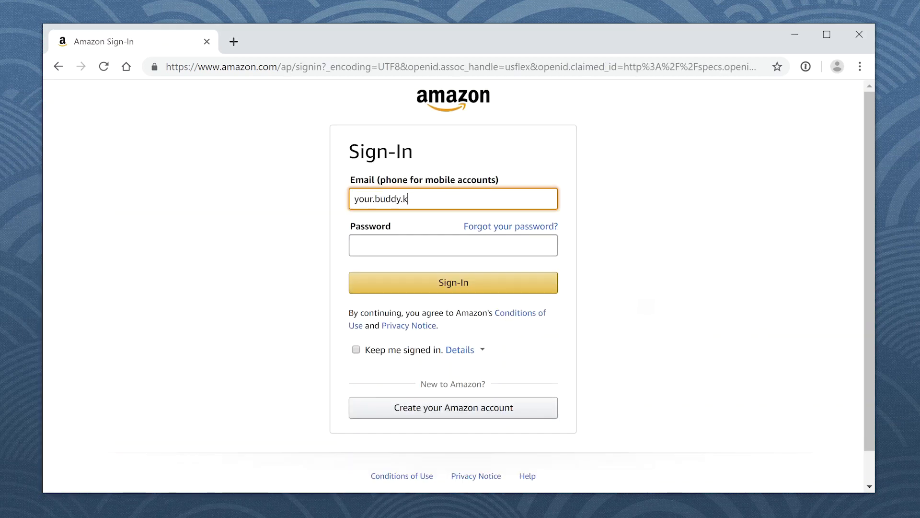
text(••••••••)
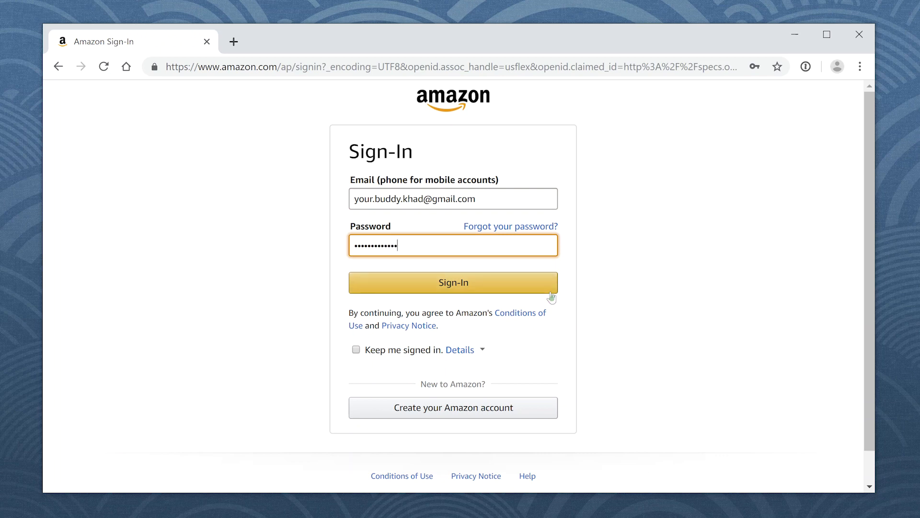
click(453, 283)
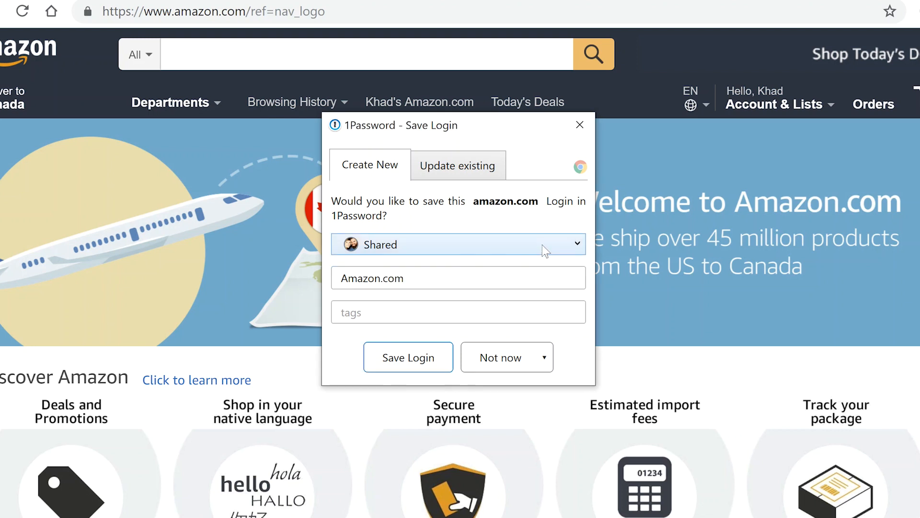
- Save the Amazon.com login to the Personal vault tagged 'shopping'
click(458, 244)
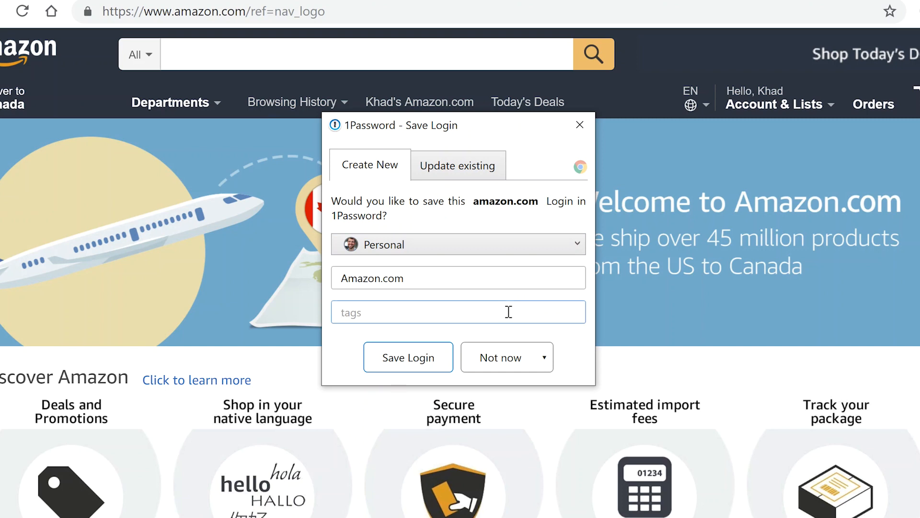
text(shopping)
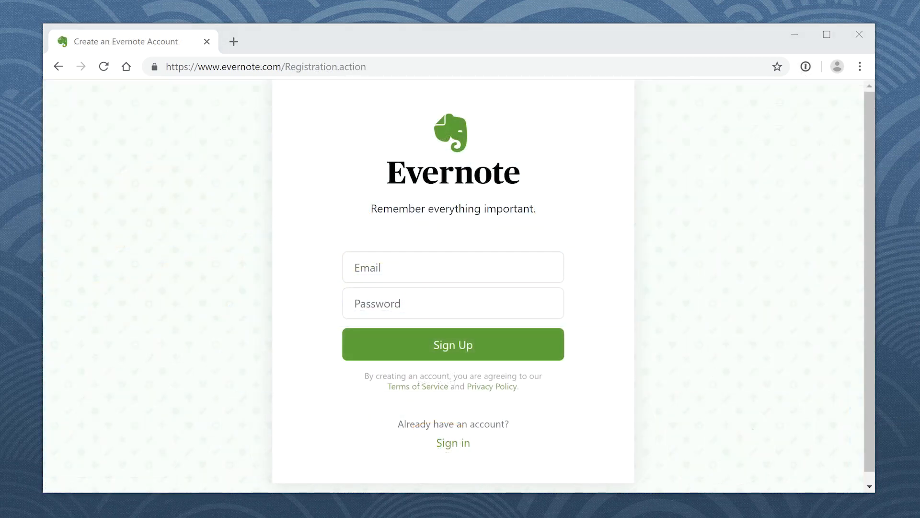
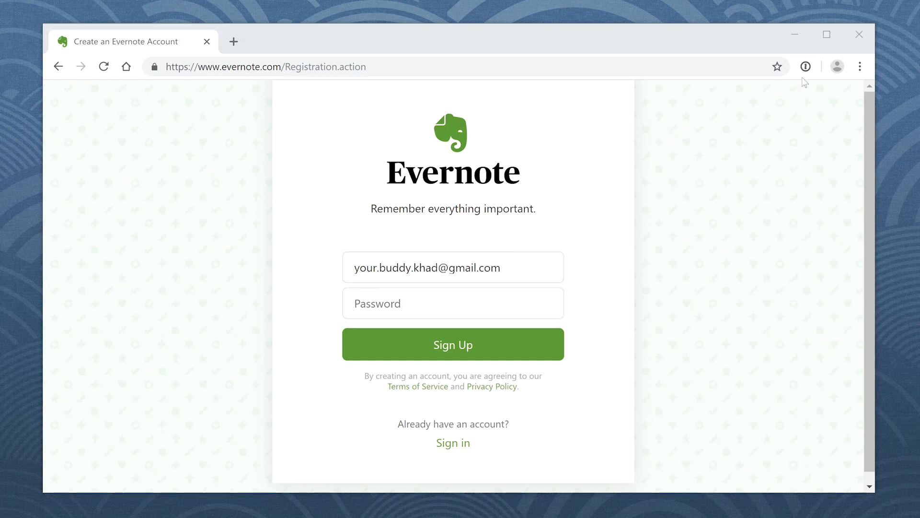
click(805, 66)
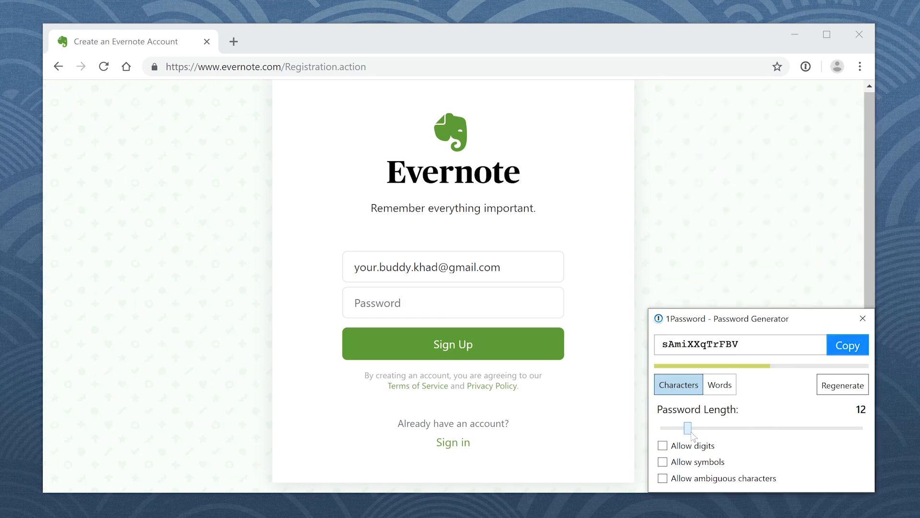
- Paste a 22-character generated password with digits and symbols into Evernote's password field
drag(688, 427, 745, 427)
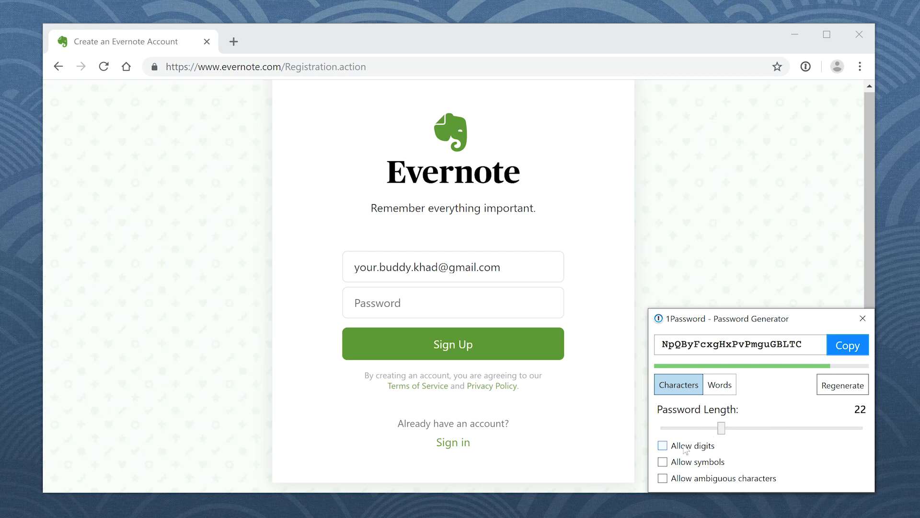
click(664, 462)
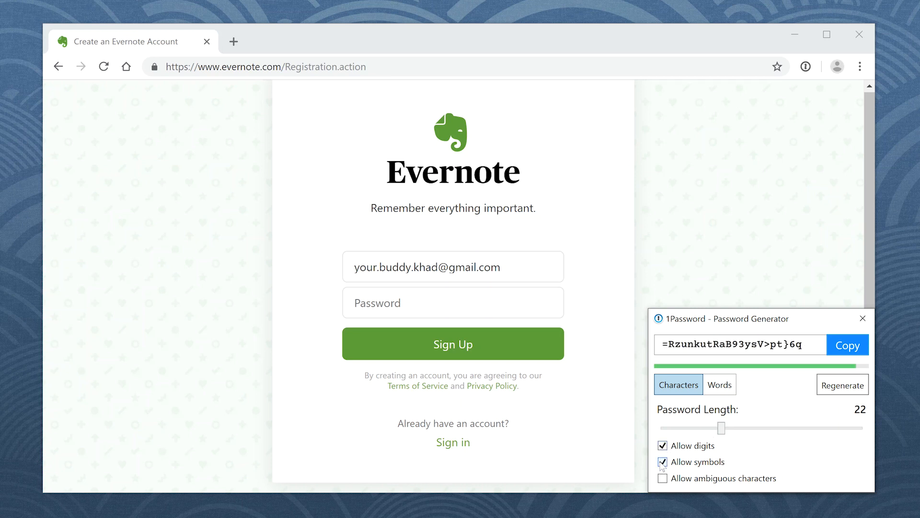
click(848, 351)
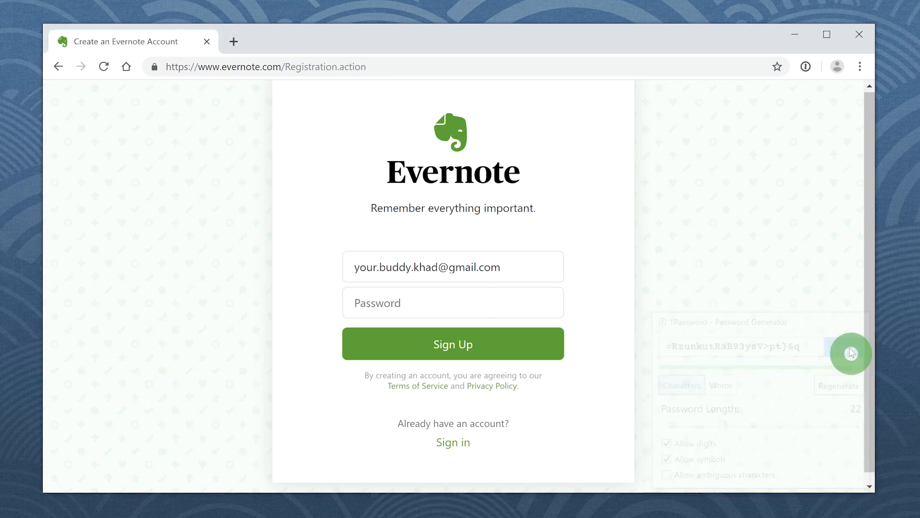
right_click(470, 302)
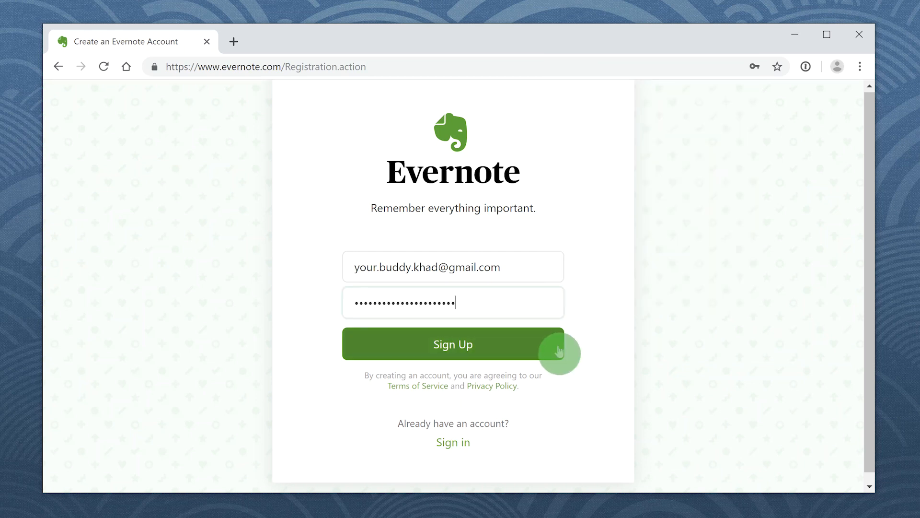
- Create the Evernote account, save its login in 1Password, and decline Chrome's password saving
click(453, 343)
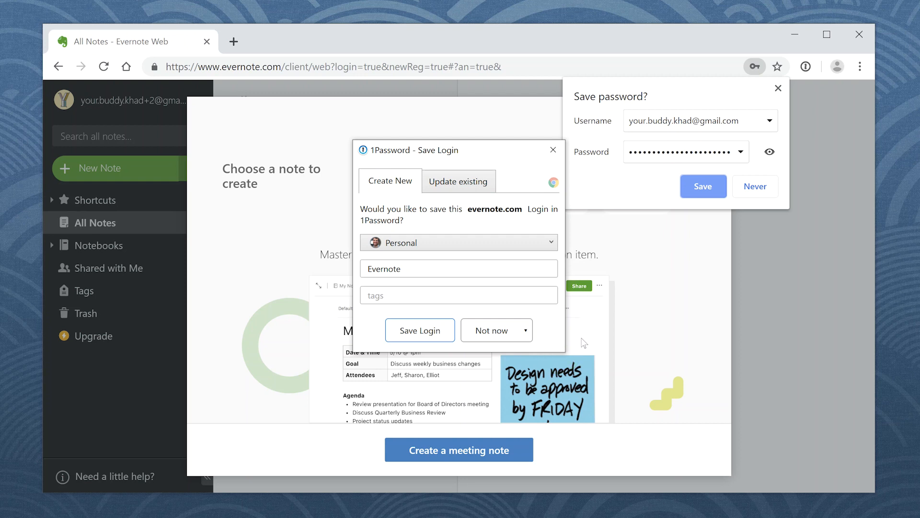
mouse_move(429, 344)
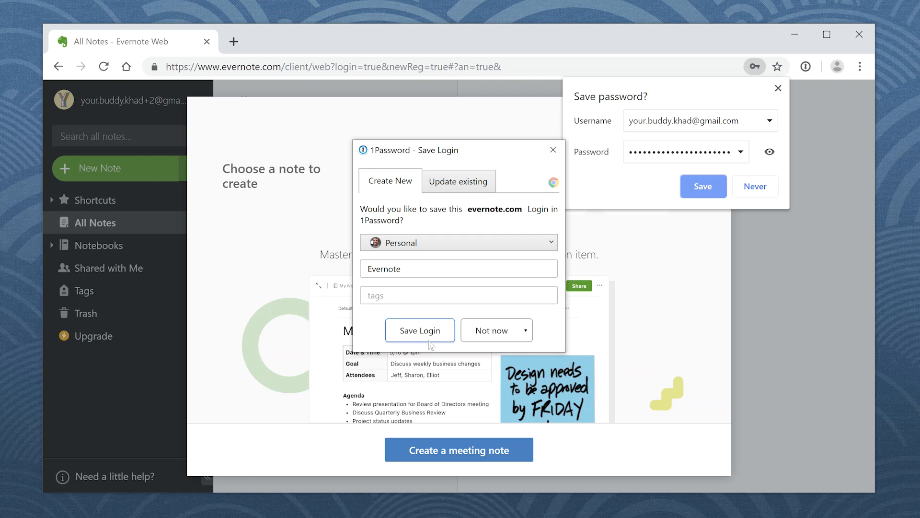
click(491, 330)
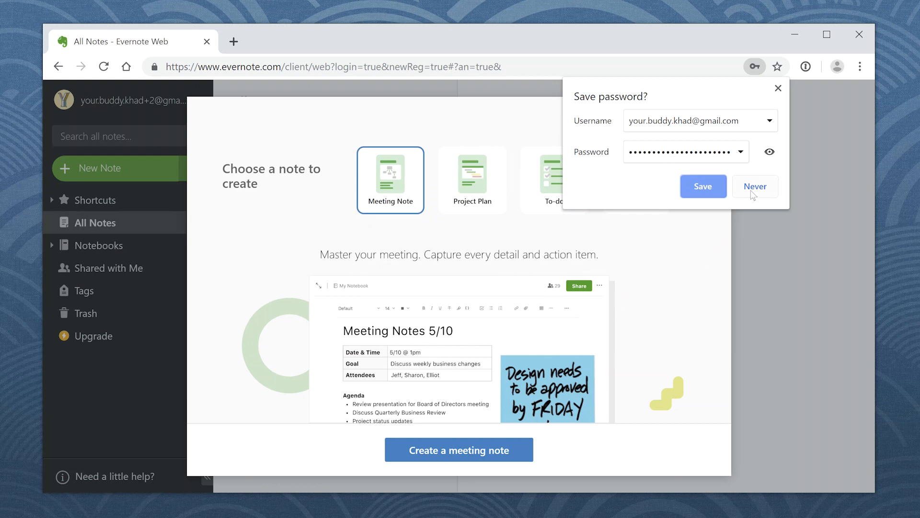
click(755, 186)
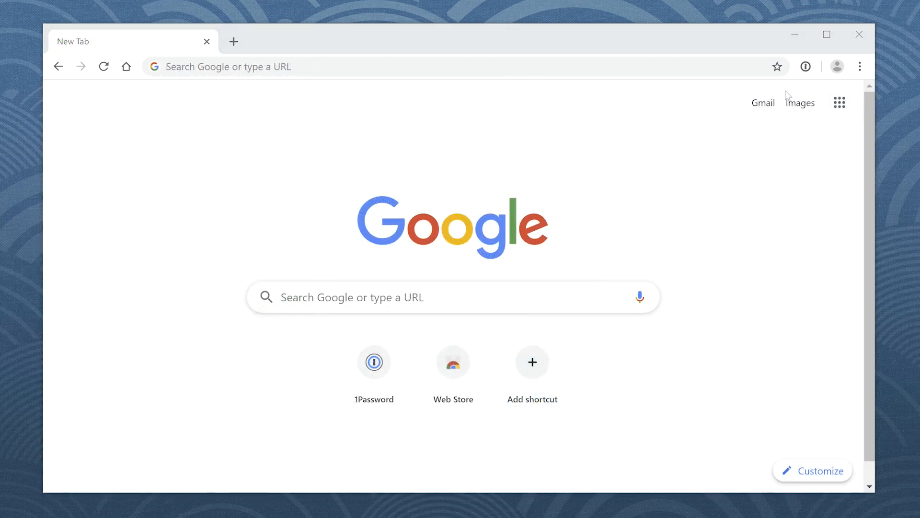
- Launch Amazon from 1Password's saved logins and submit the autofilled sign-in
click(805, 66)
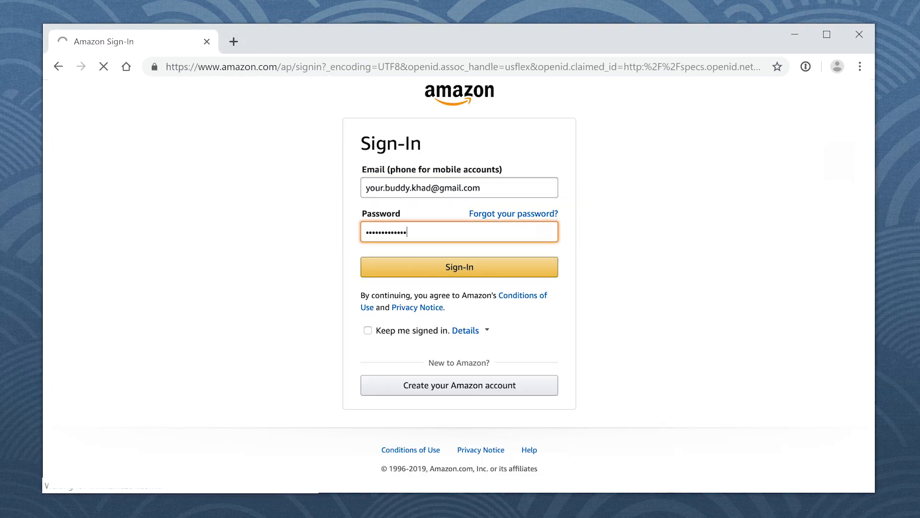
click(459, 267)
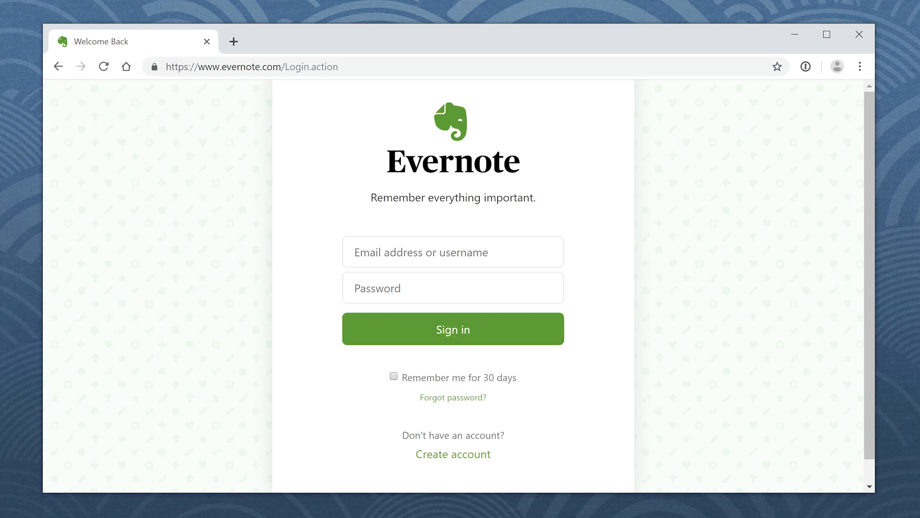
key(ctrl+\)
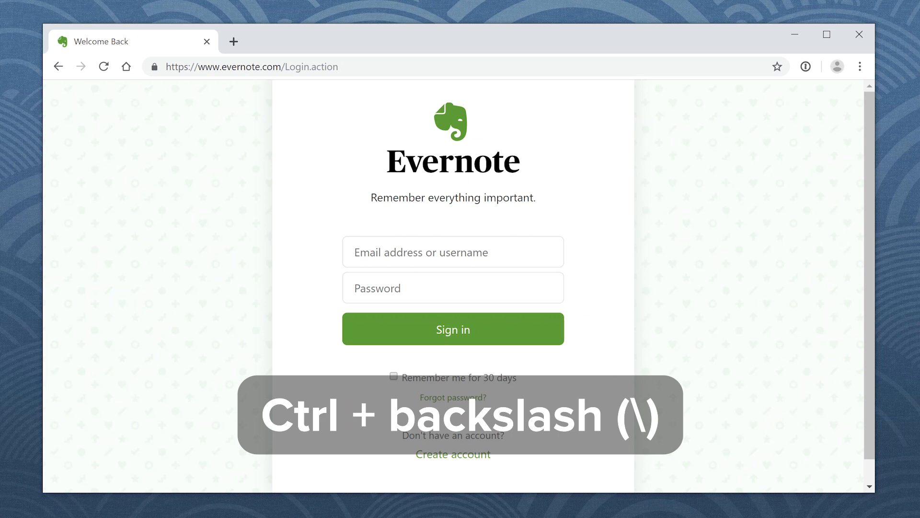
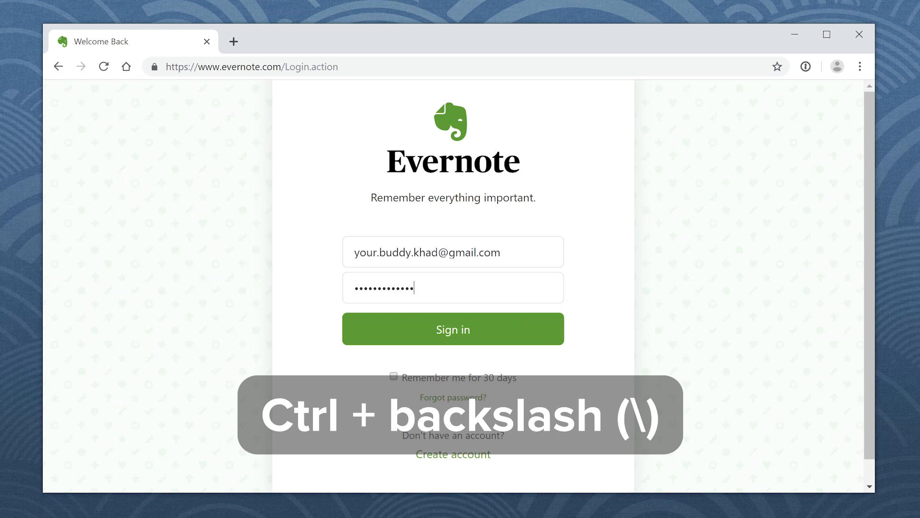